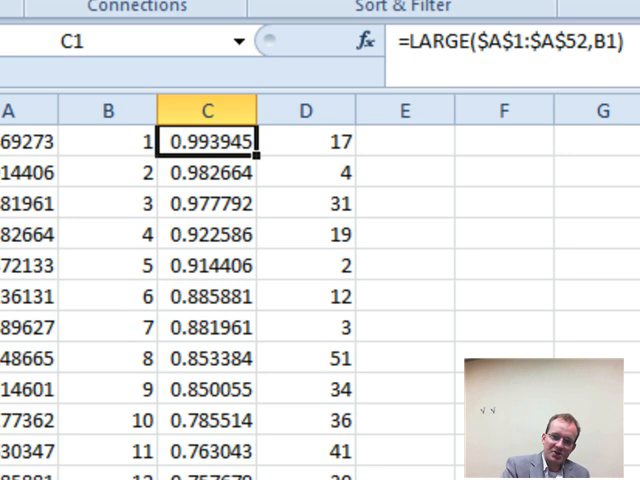
click(112, 172)
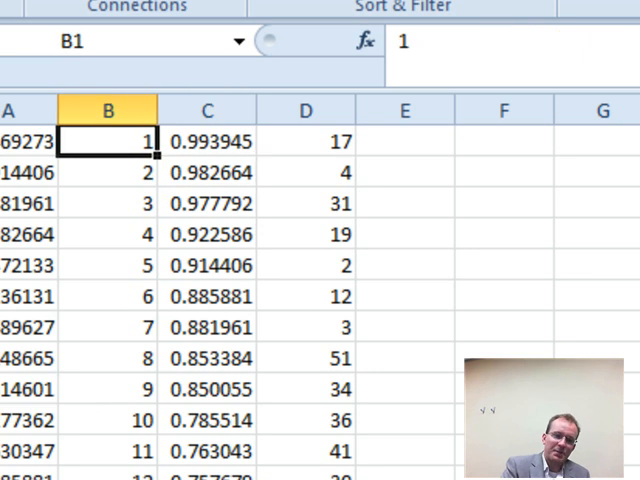
click(104, 172)
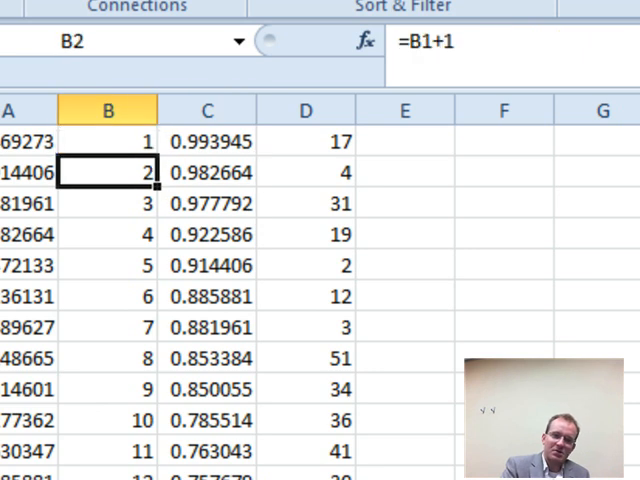